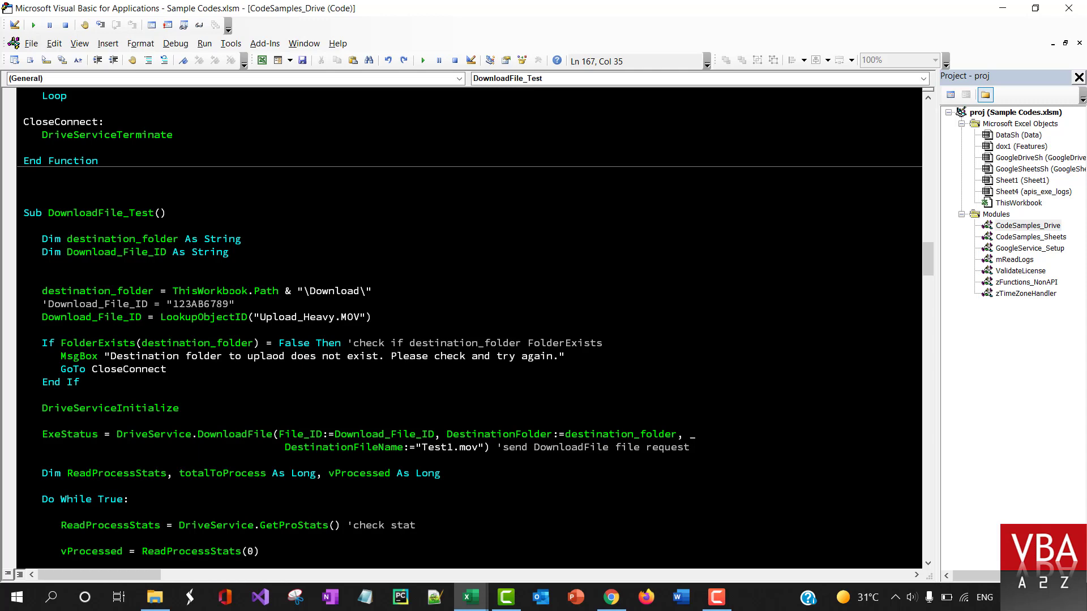
- Review the code that looks up the Upload_Heavy.MOV file name on Google Drive
{"action": "key", "text": "alt+tab"}
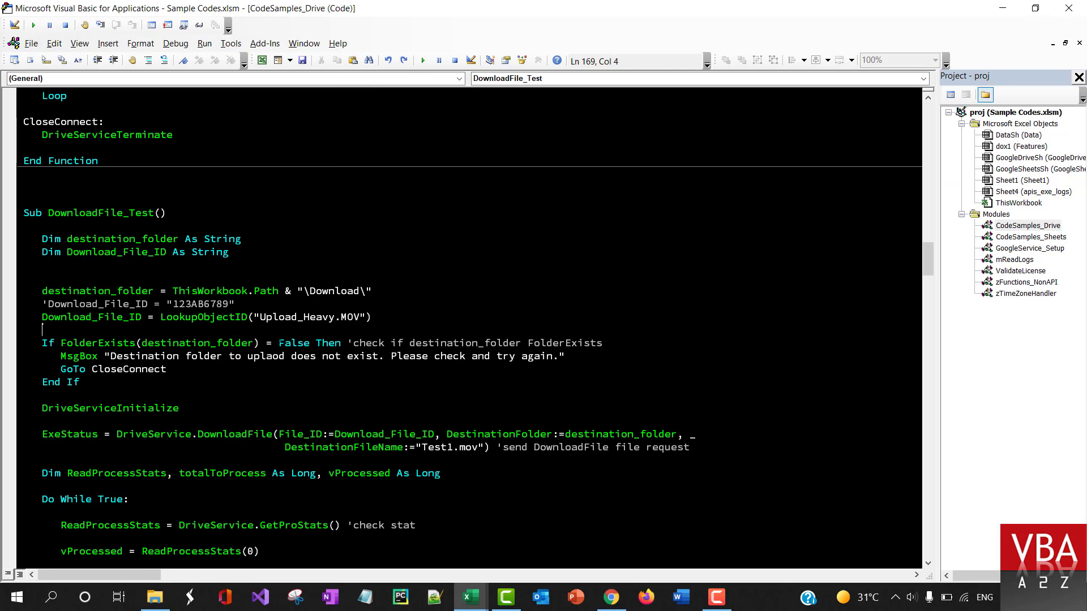
{"action": "key", "text": "alt+tab"}
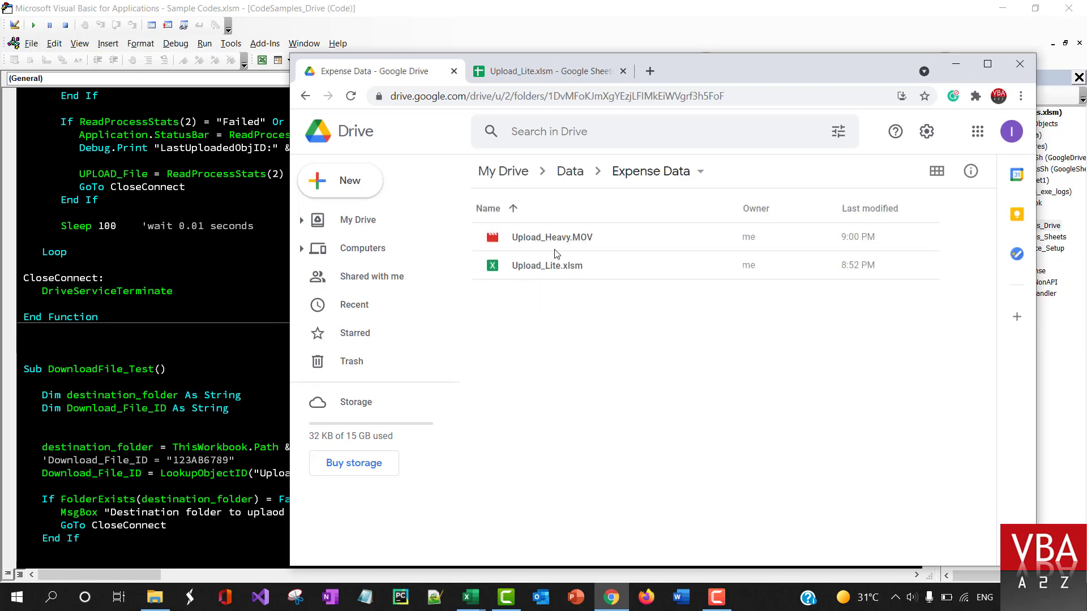
{"action": "right_click", "coordinate": [552, 237]}
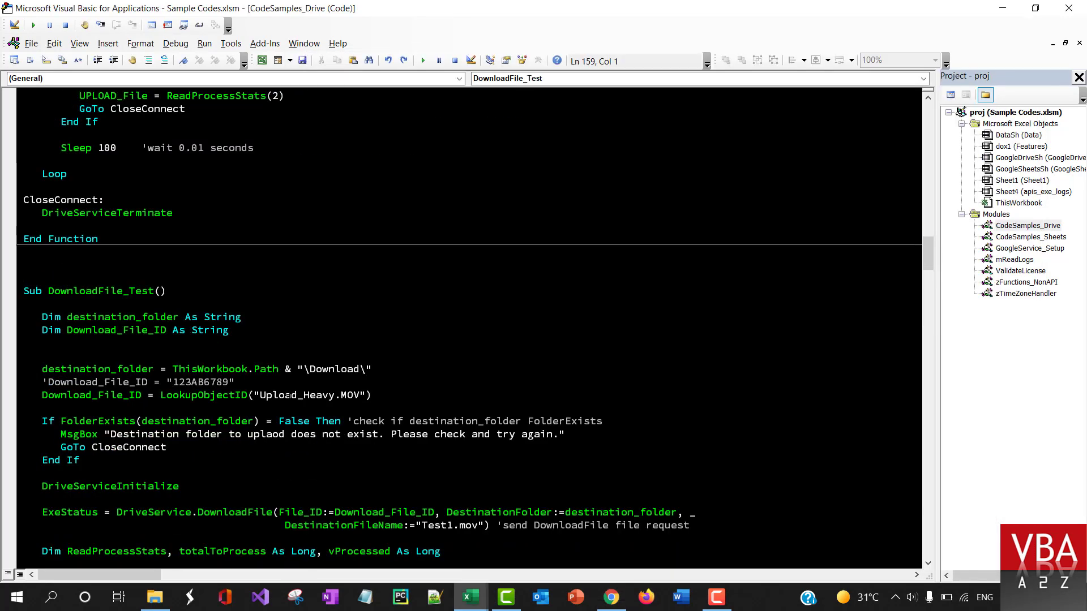
{"action": "double_click", "coordinate": [305, 395]}
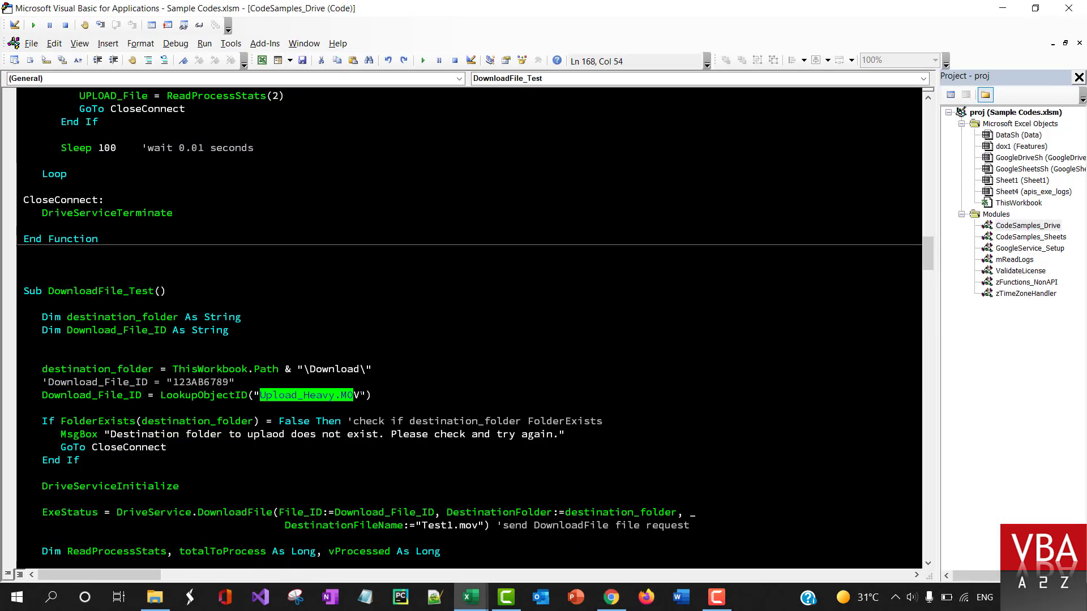
{"action": "left_click", "coordinate": [360, 395]}
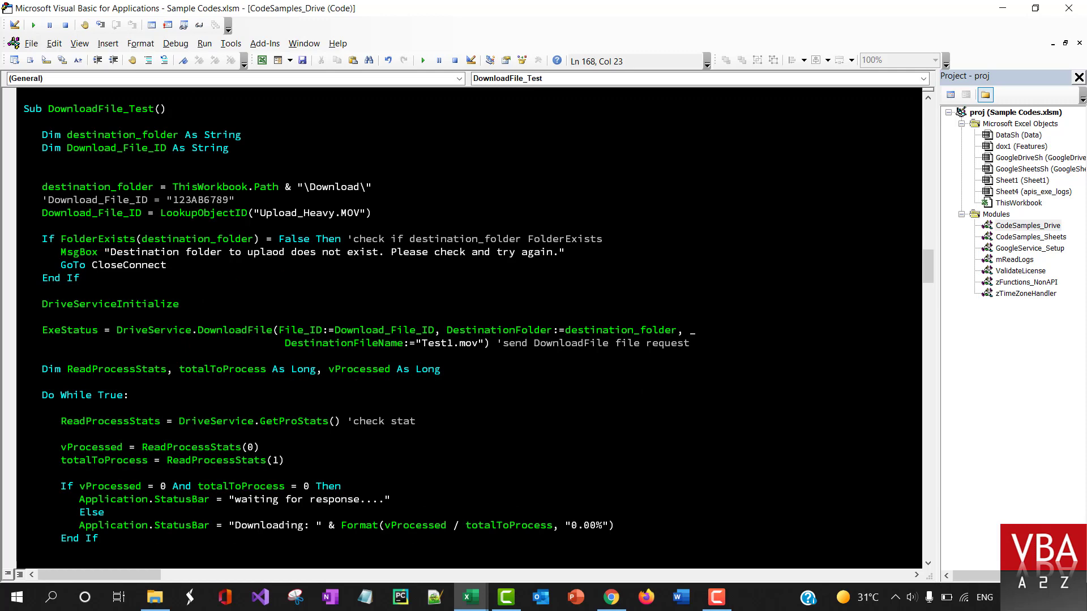
{"action": "scroll", "scroll_direction": "down", "scroll_amount": 3}
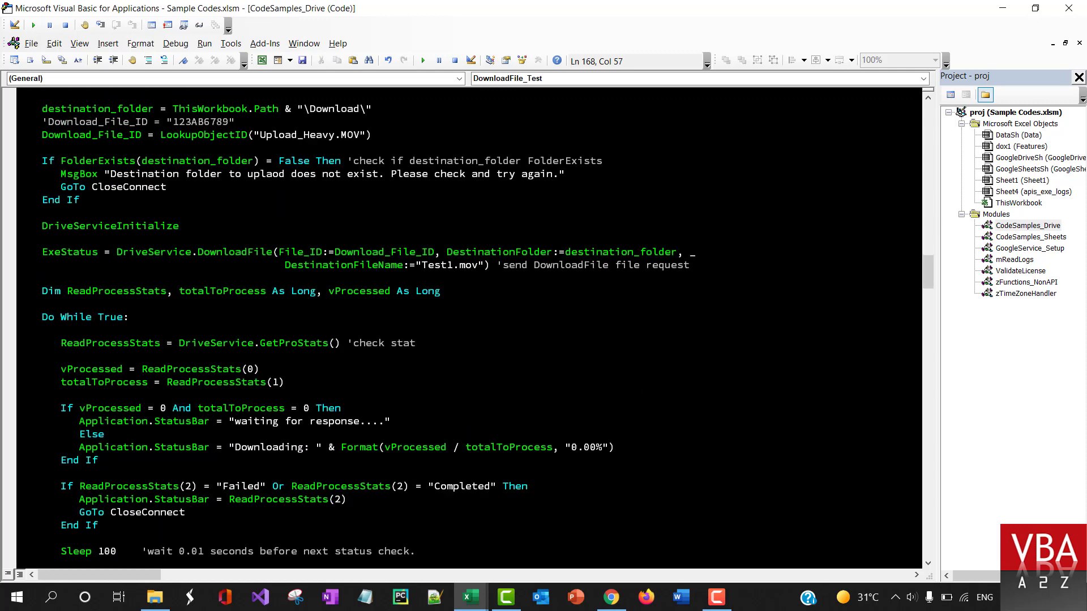
{"action": "scroll", "scroll_direction": "up", "scroll_amount": 3}
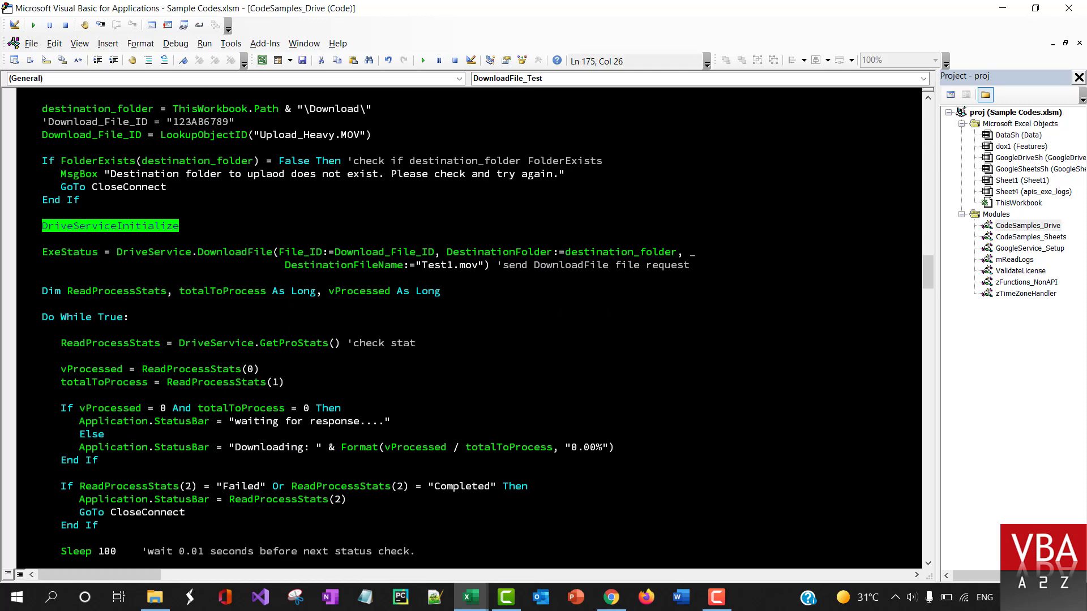
- Check the DriveService download call with Download_File_ID and destination Test1.mov
{"action": "double_click", "coordinate": [154, 251]}
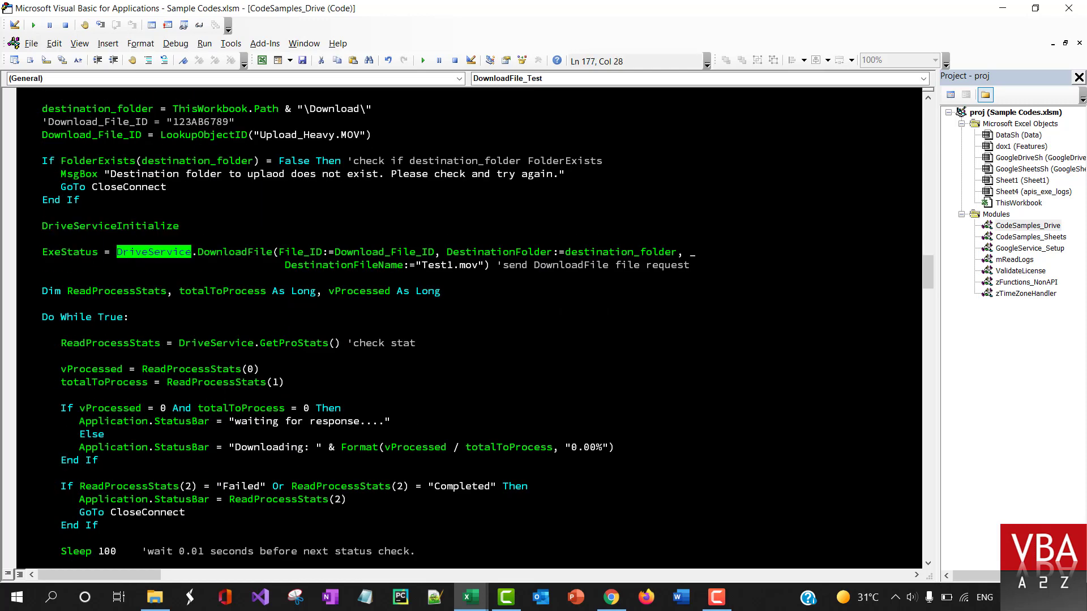
{"action": "double_click", "coordinate": [234, 252]}
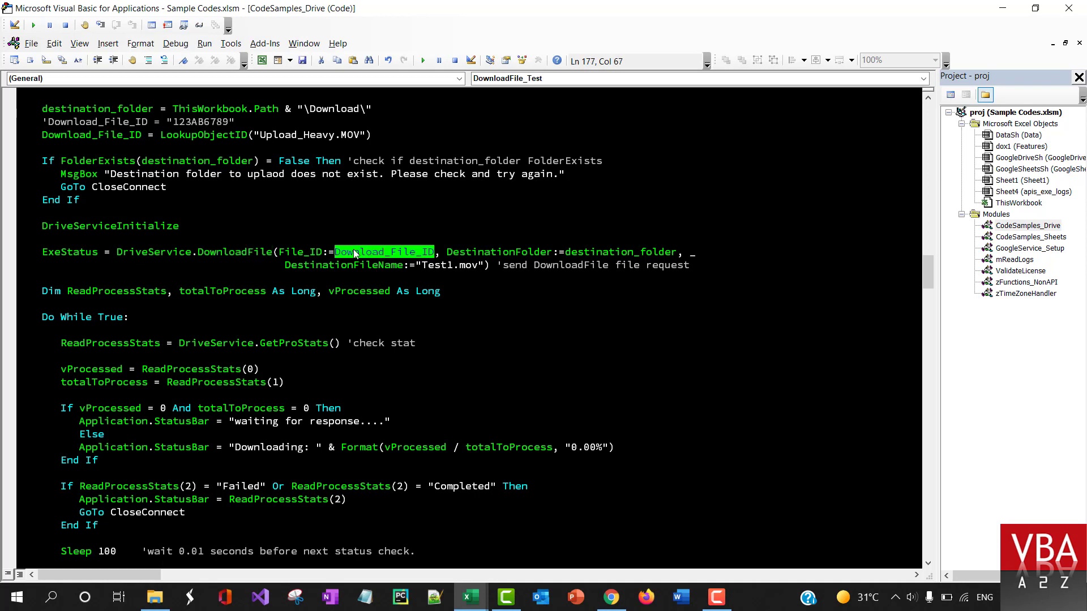
{"action": "mouse_move", "coordinate": [416, 258]}
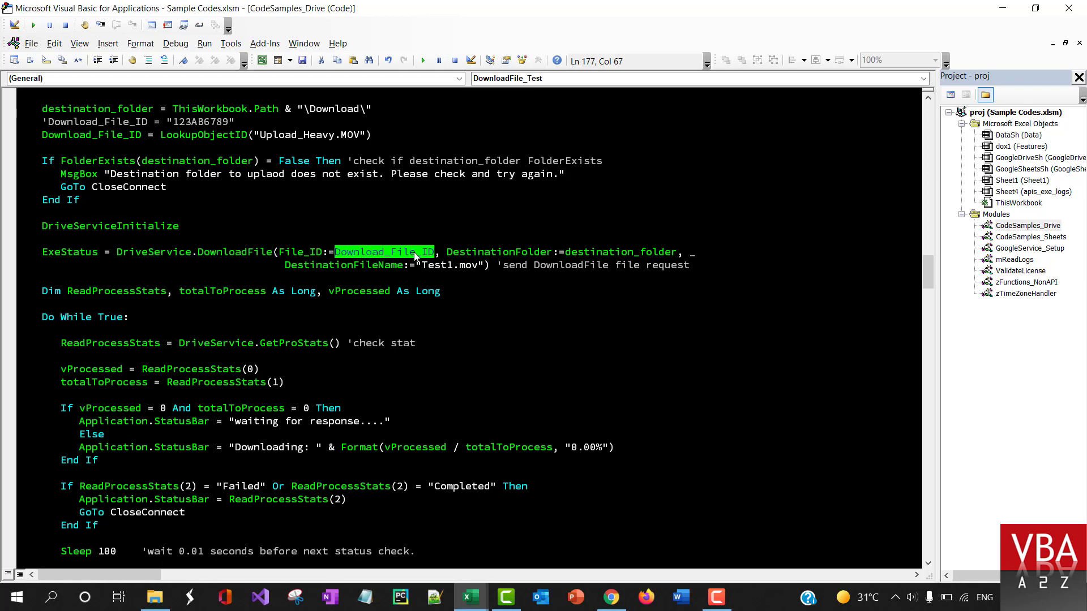
{"action": "double_click", "coordinate": [620, 251]}
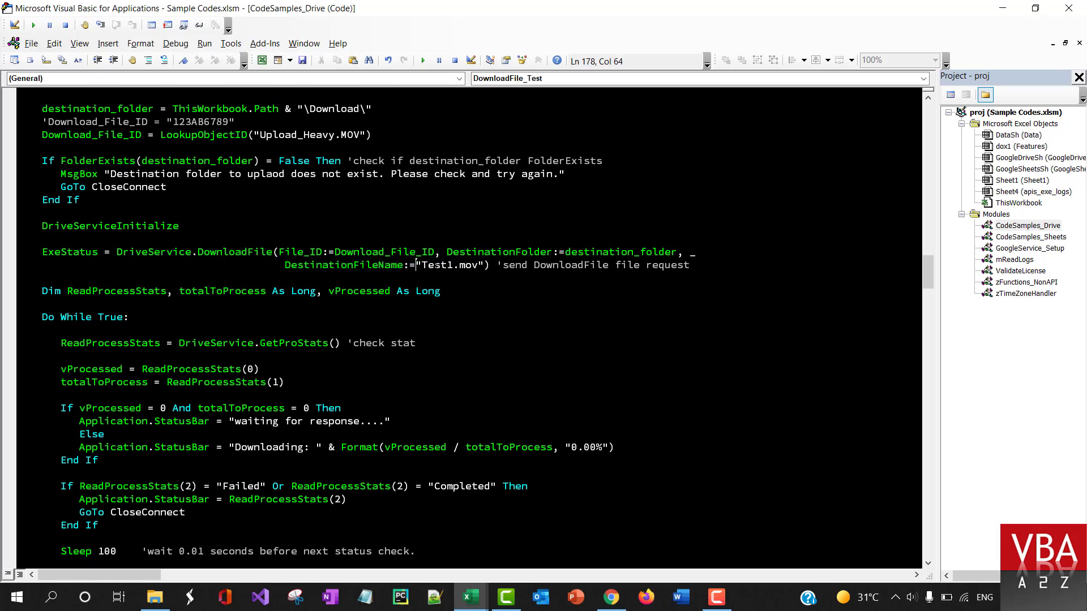
{"action": "double_click", "coordinate": [436, 265]}
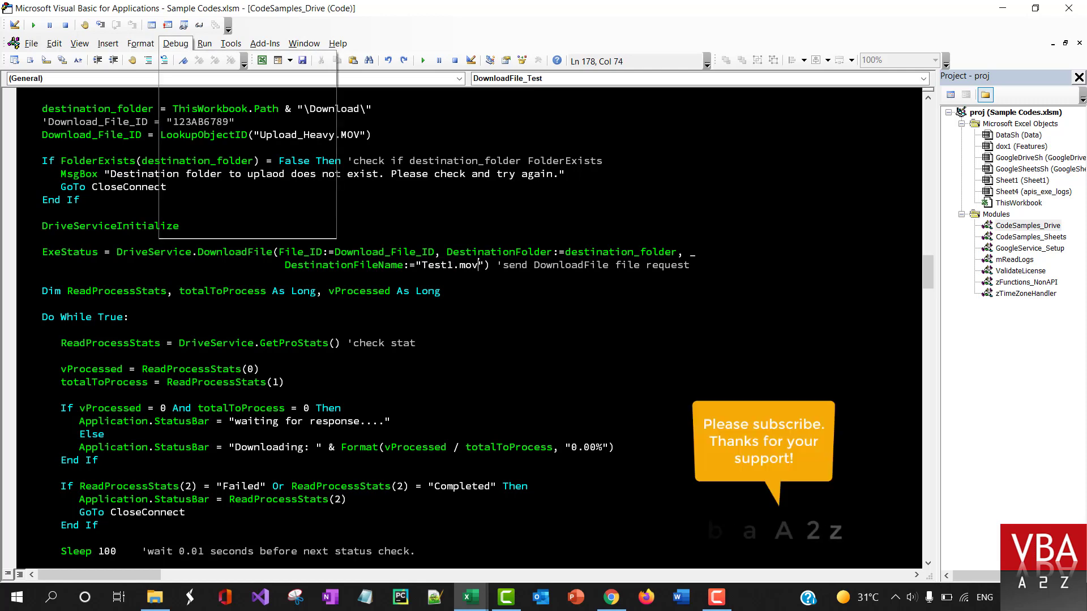
- Add DoEvents after each Application.StatusBar update inside the download progress loop
{"action": "scroll", "scroll_direction": "down", "scroll_amount": 3}
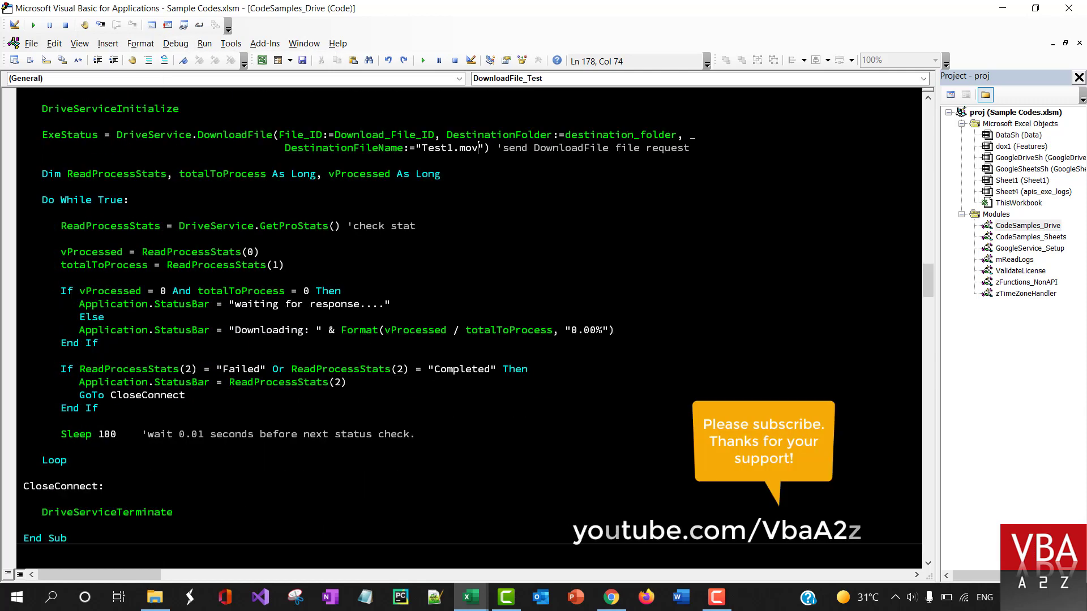
{"action": "left_click_drag", "start_coordinate": [41, 200], "coordinate": [67, 459]}
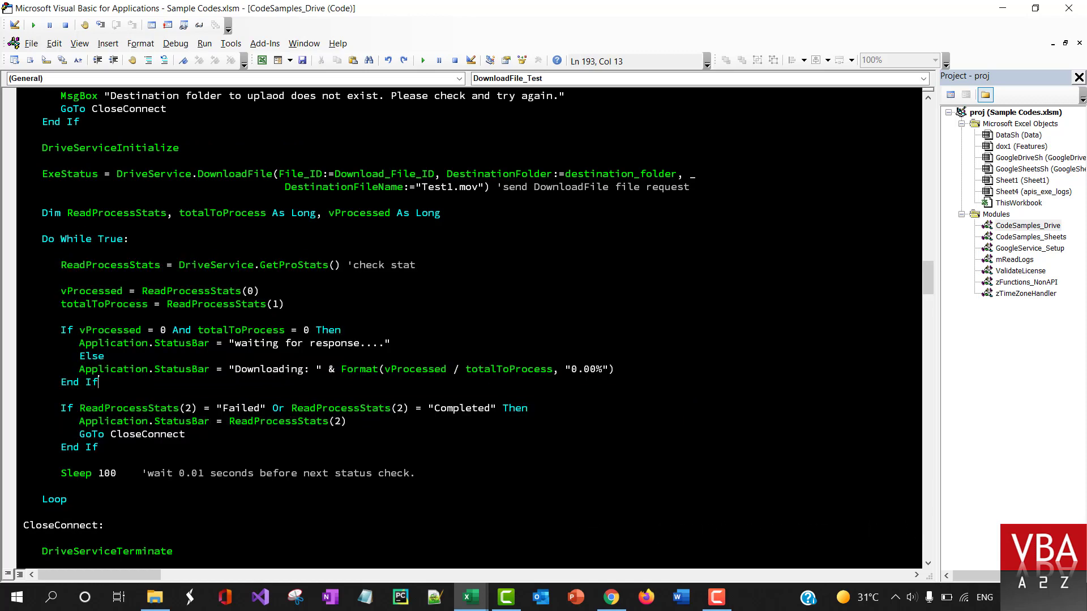
{"action": "type", "text": "doe"}
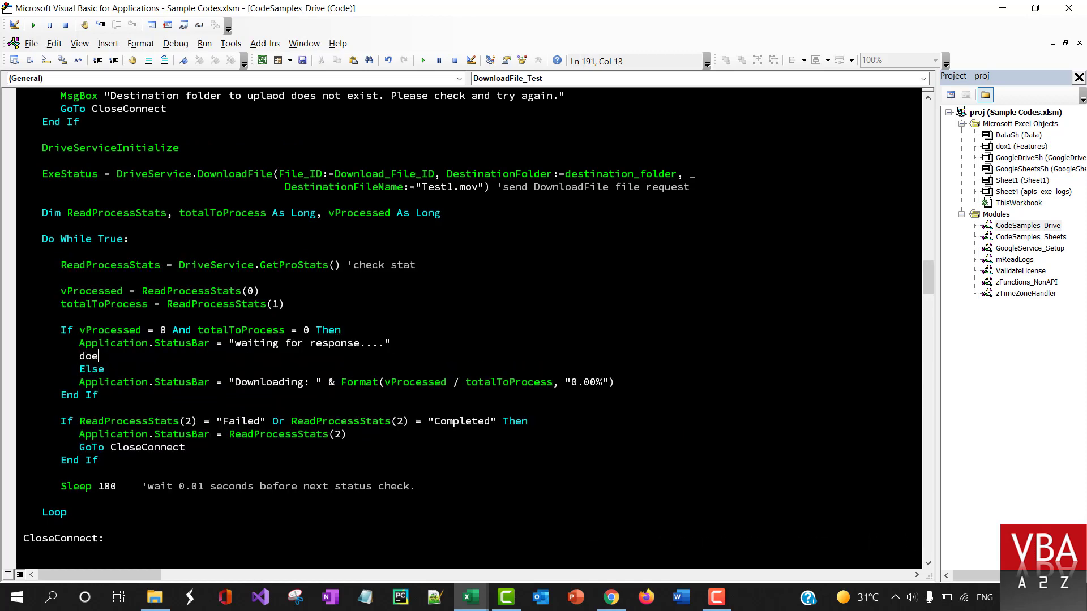
{"action": "type", "text": "Events"}
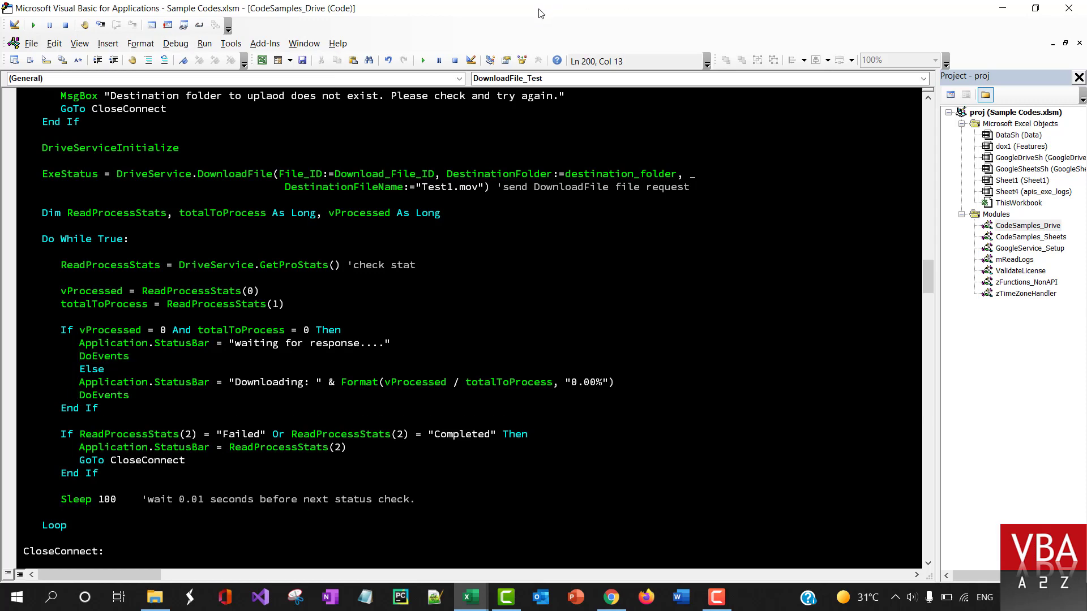
{"action": "key", "text": "alt+tab"}
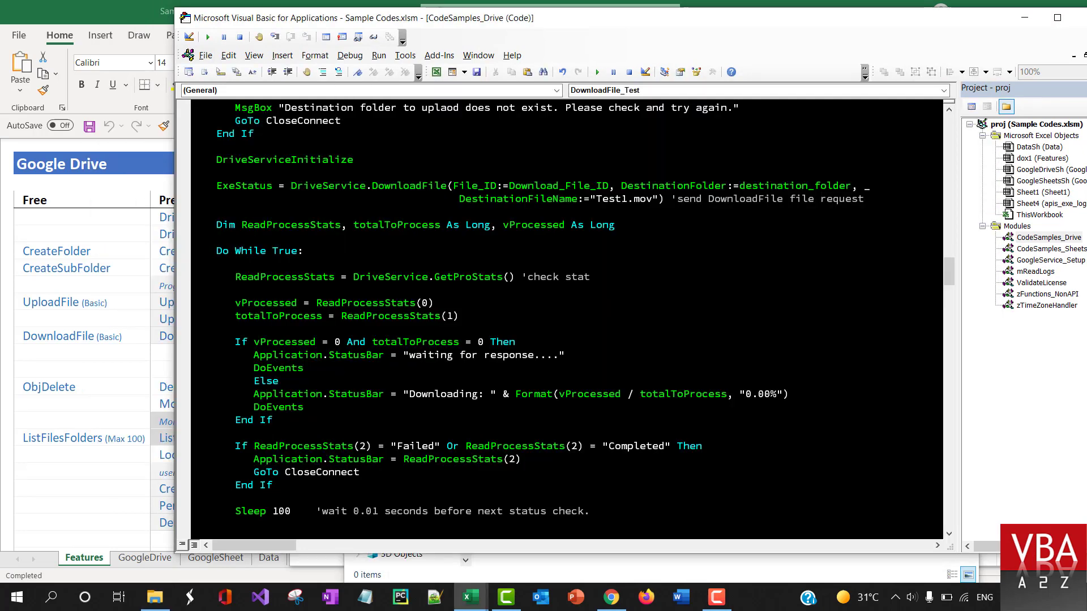
- Run DownloadFile_Test and check Test1.mov appearing in the Download folder
{"action": "left_click", "coordinate": [207, 36]}
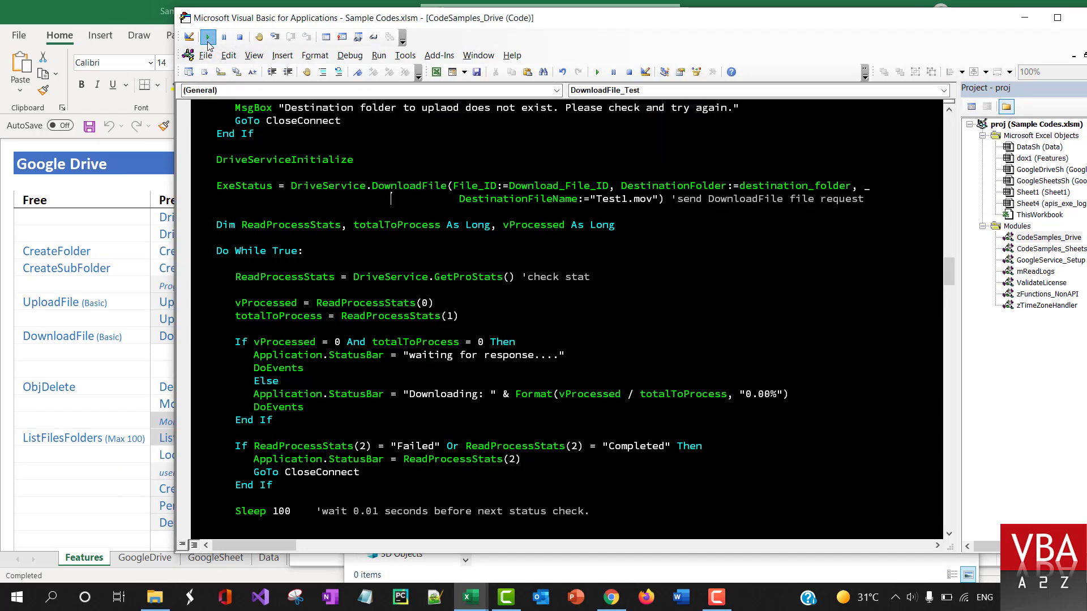
{"action": "left_click", "coordinate": [208, 37]}
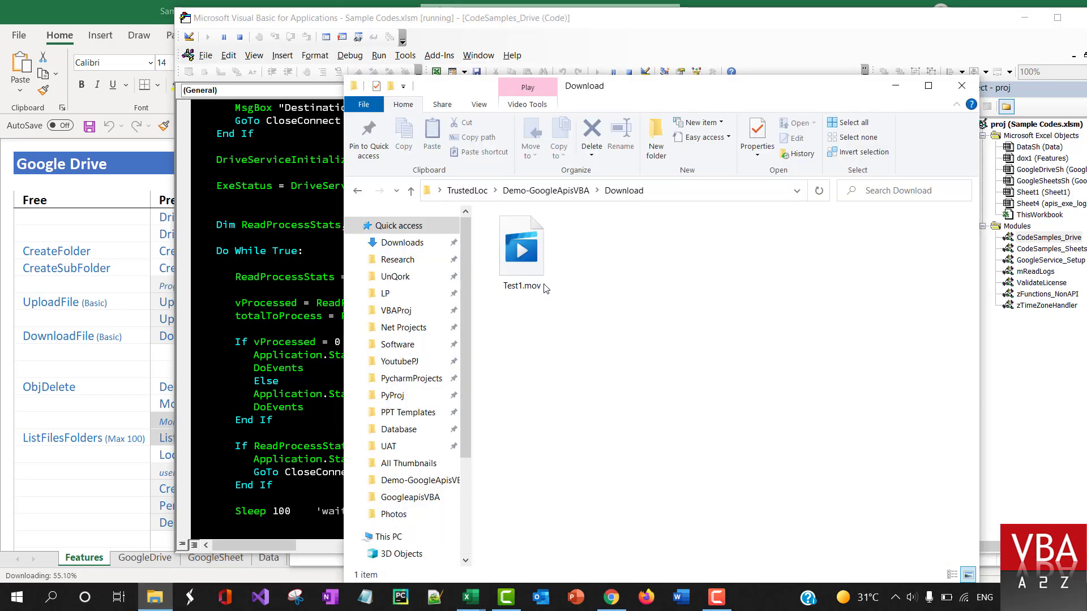
{"action": "left_click", "coordinate": [521, 247]}
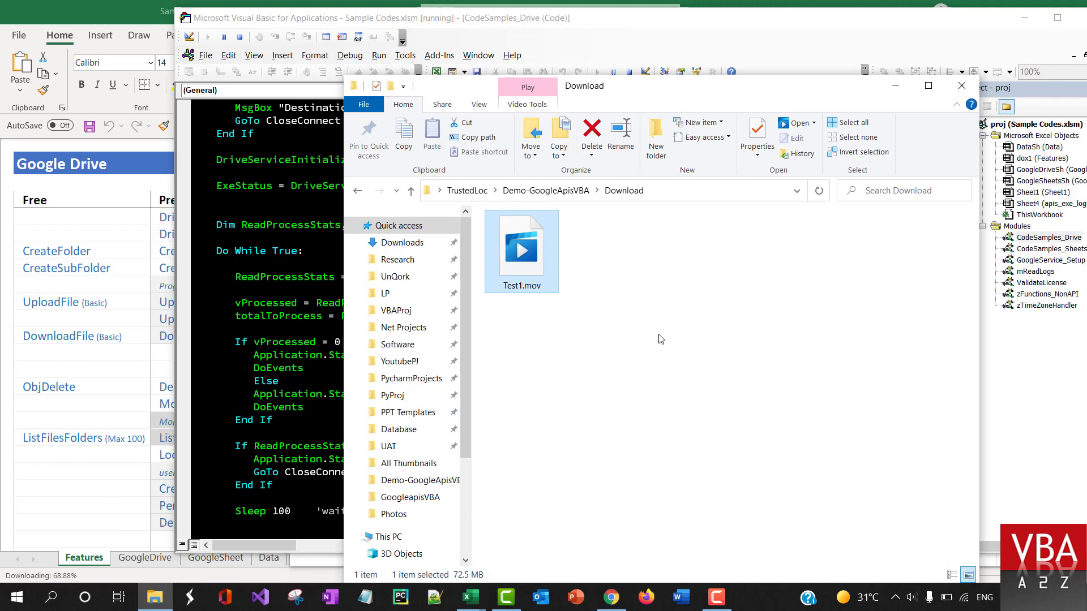